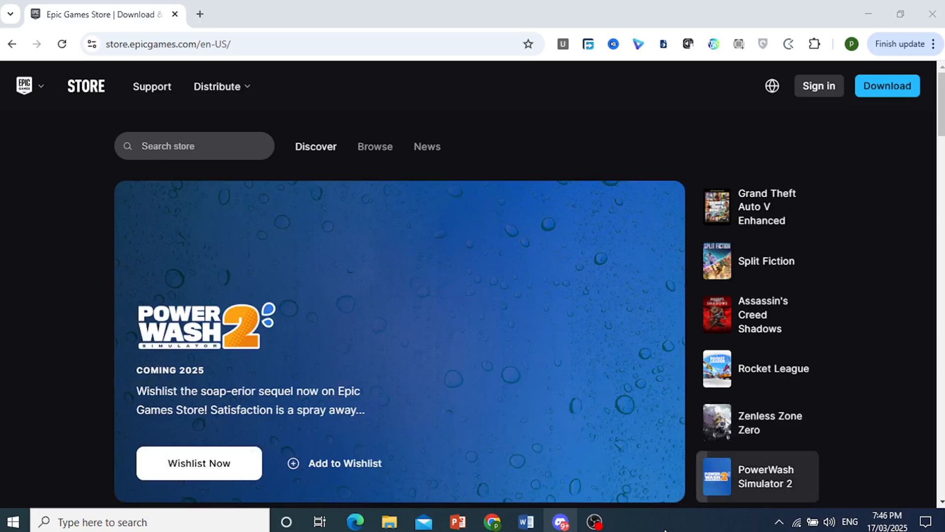
mouse_move(818, 85)
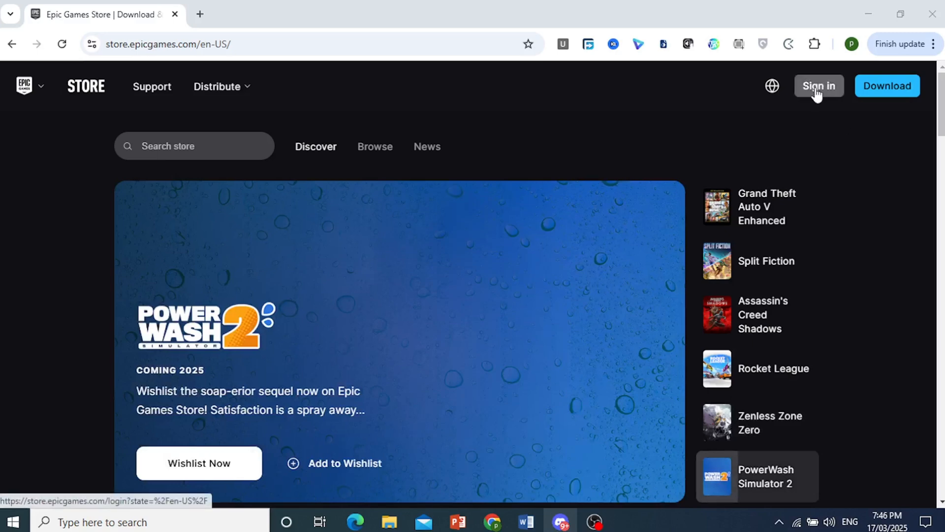
Step: Reach the Epic Games account sign-in form from the store homepage header
left_click(819, 86)
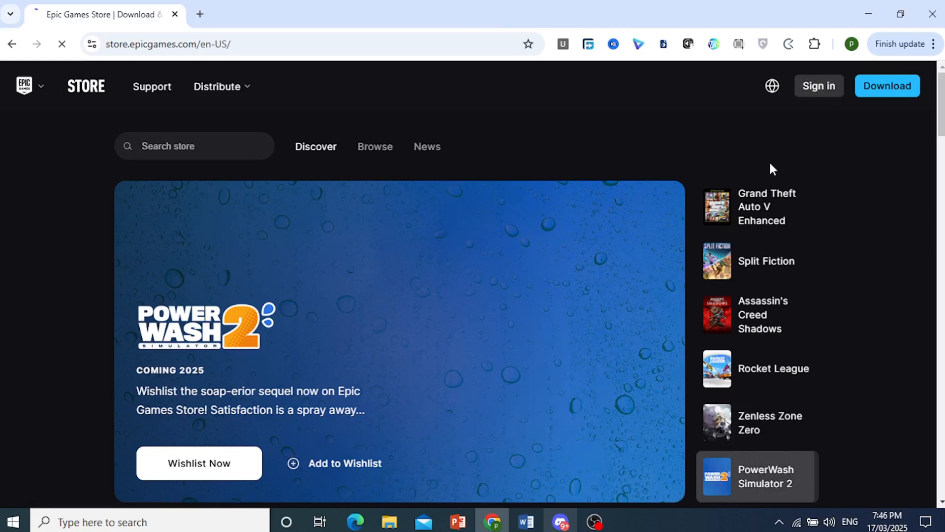
left_click(818, 86)
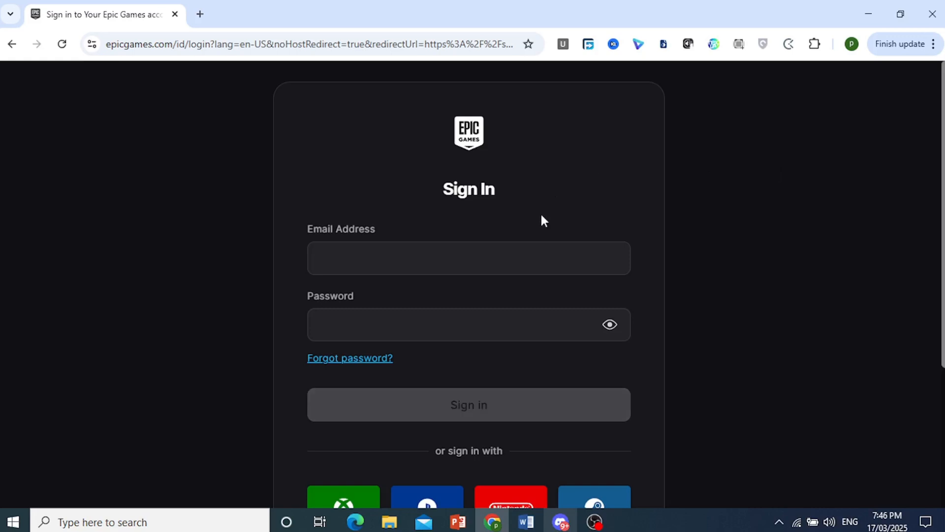
Step: Enter 'yt', accept the saved Gmail address, and start the Forgot password flow
left_click(469, 258)
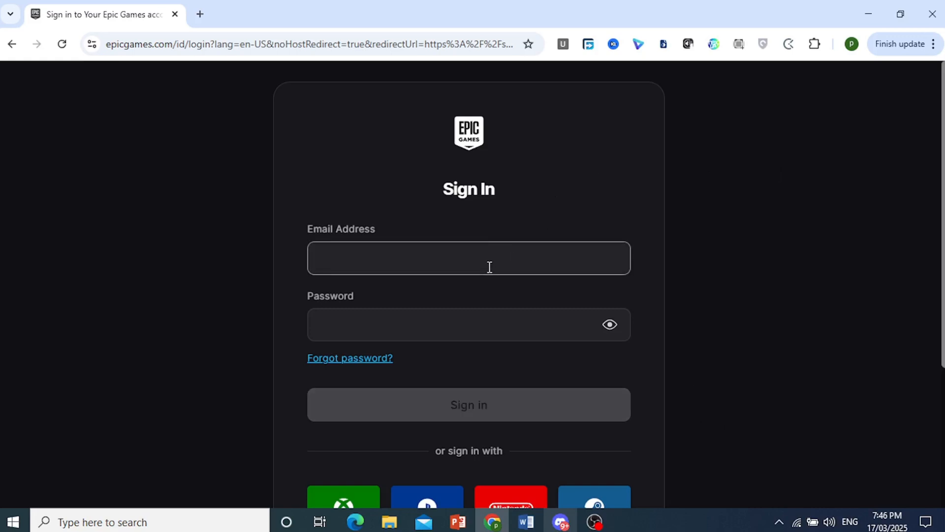
type("yt")
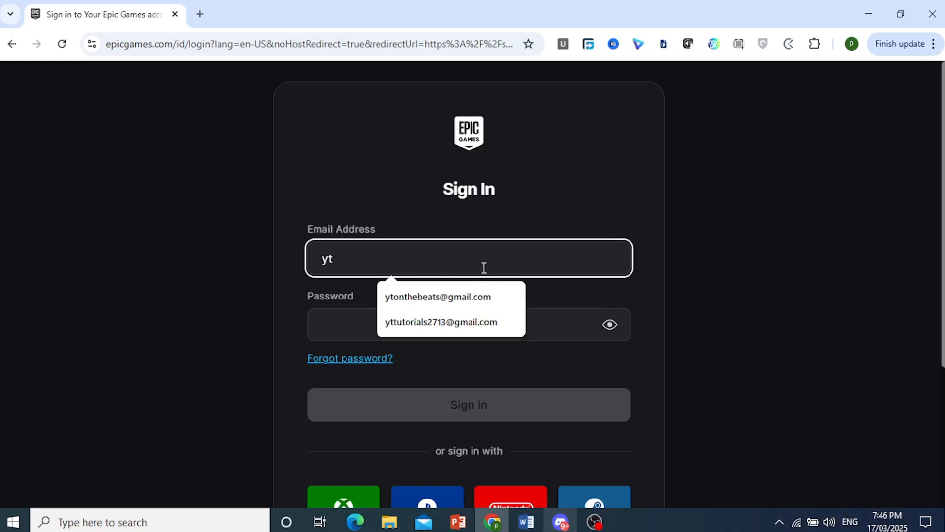
left_click(441, 321)
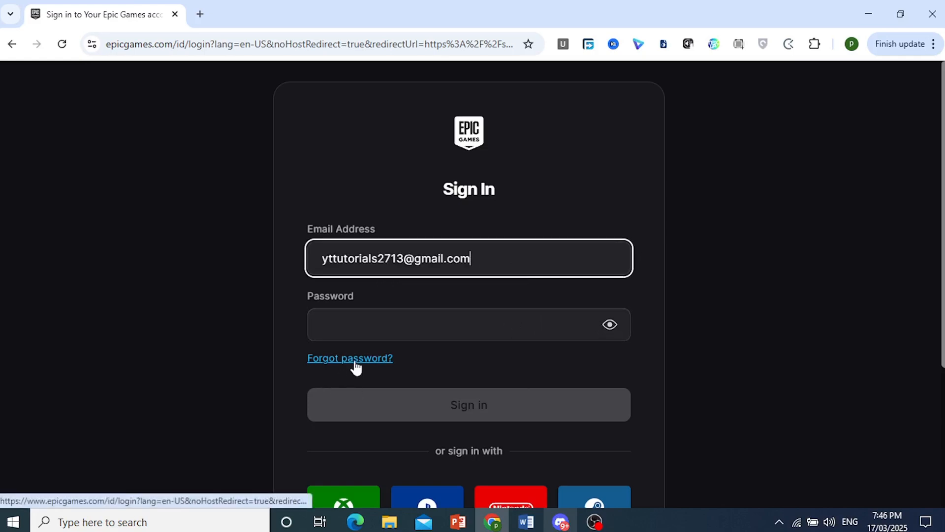
scroll("down", 3)
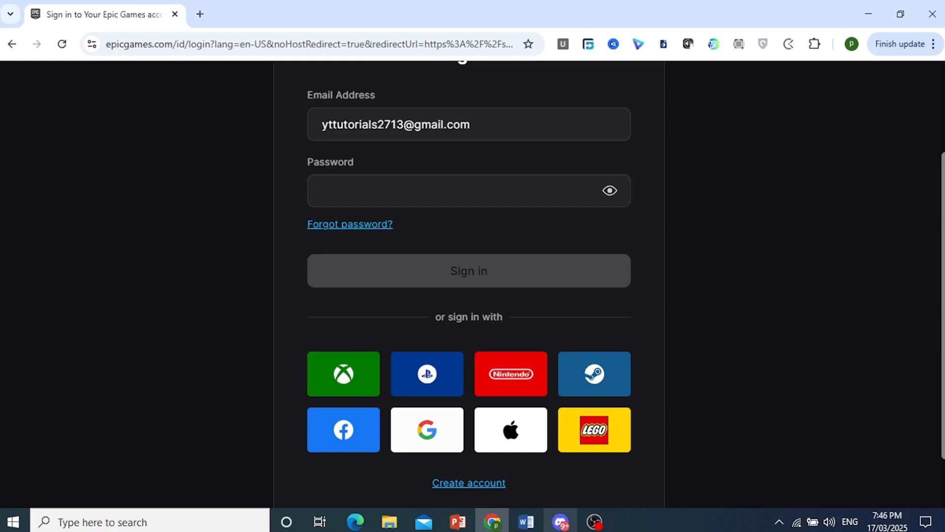
mouse_move(687, 327)
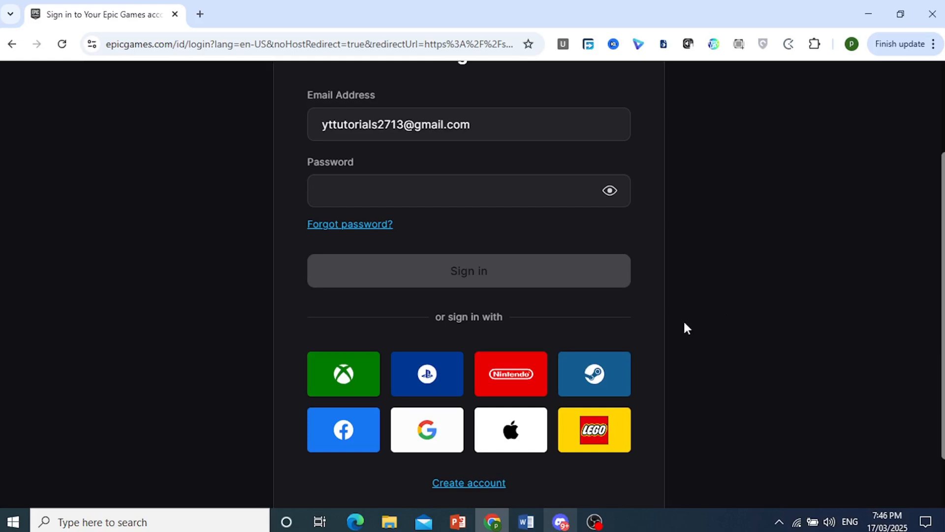
mouse_move(629, 331)
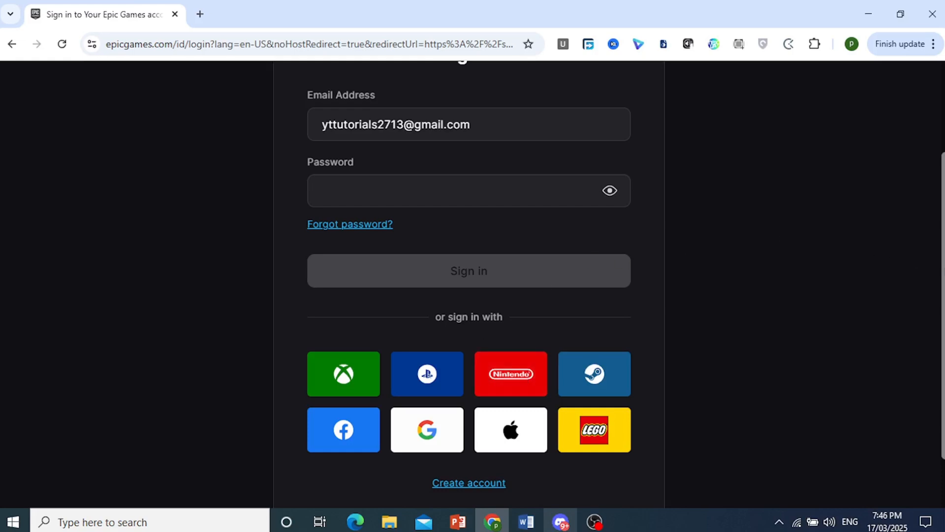
scroll("down", 3)
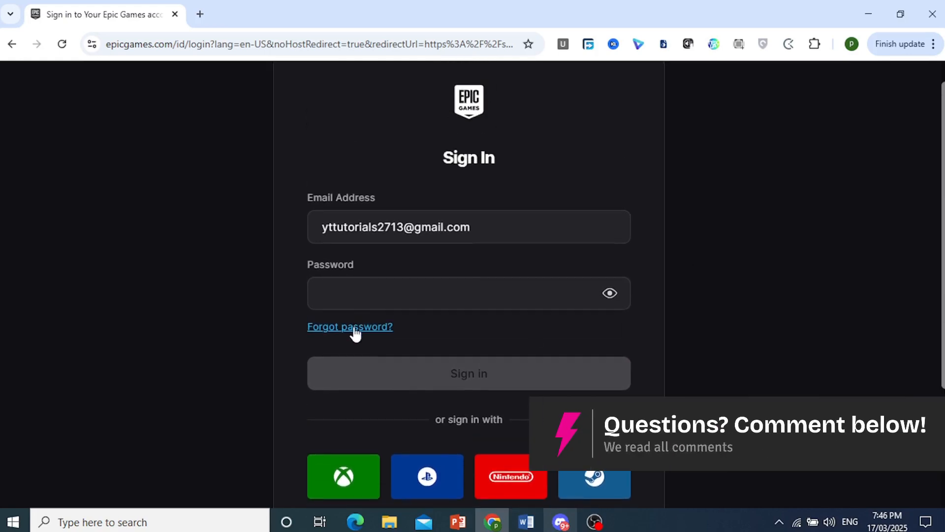
left_click(350, 326)
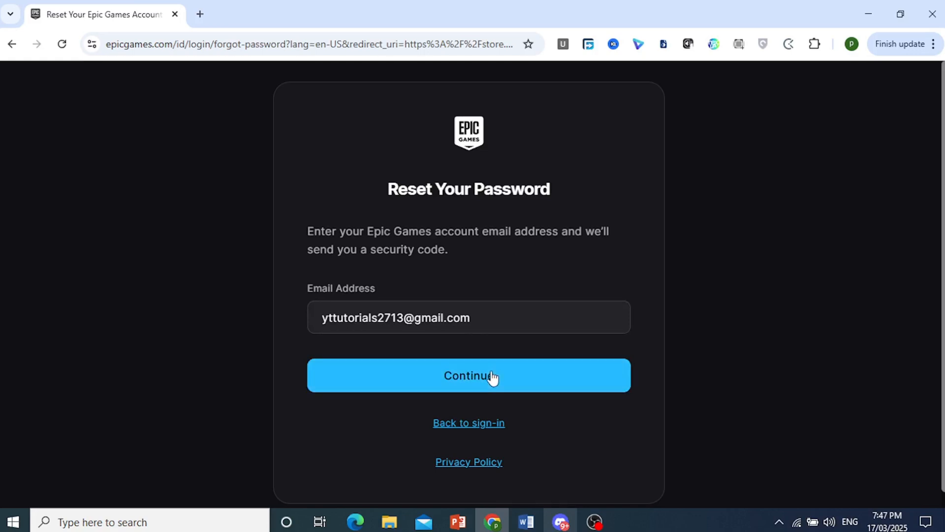
Step: Submit Continue so a 6-digit reset code is emailed, then go to the Gmail inbox
left_click(469, 375)
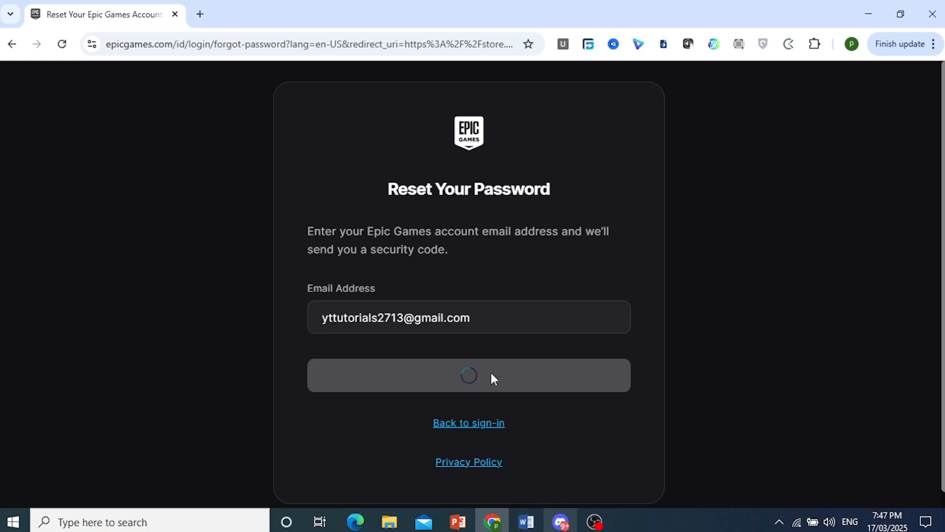
left_click(469, 375)
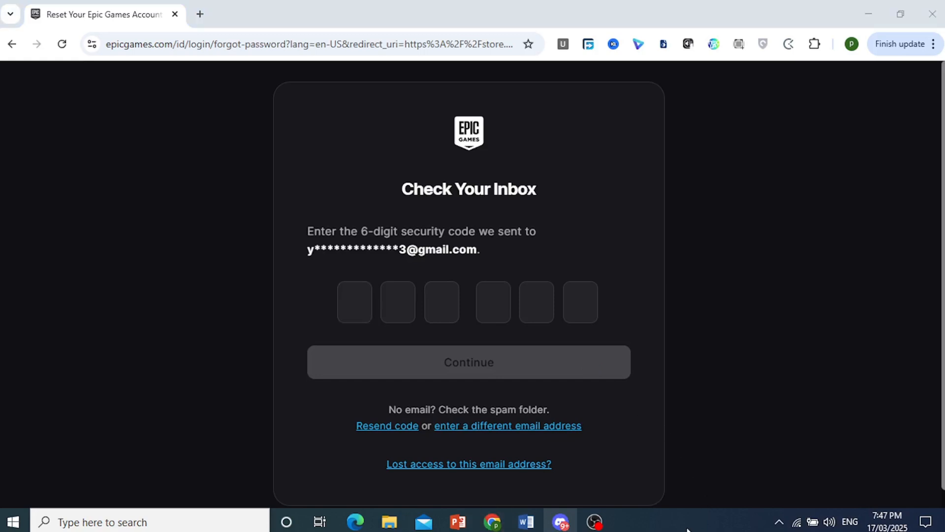
left_click(265, 14)
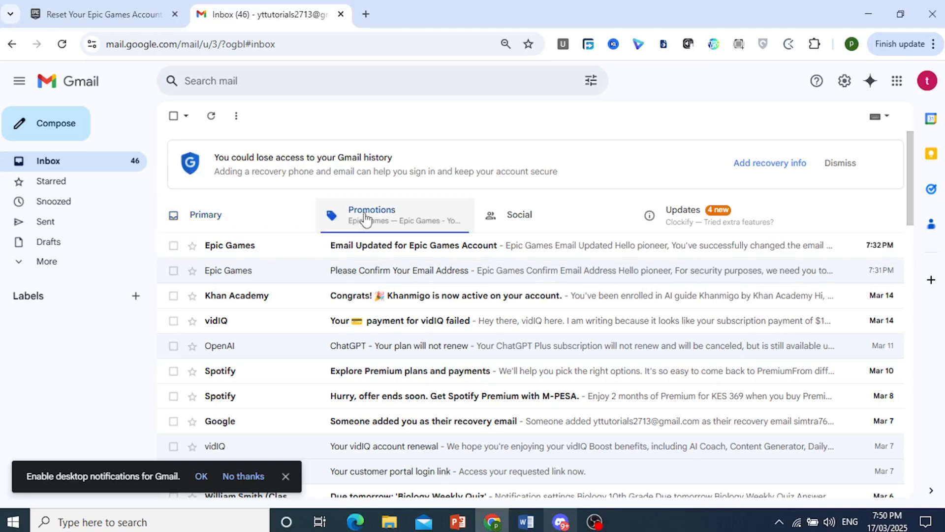
Step: In Promotions, locate the 'Epic Games - Your Security Code' email and select the six-digit code
left_click(371, 215)
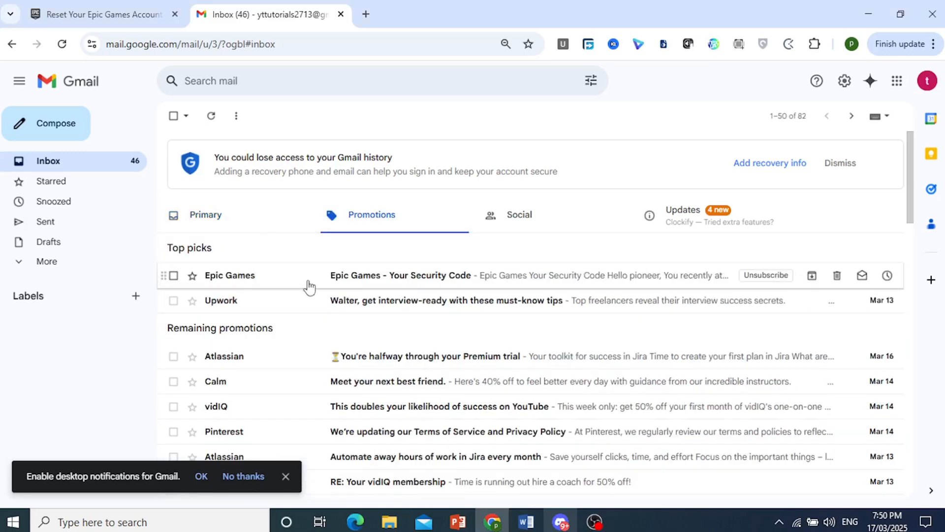
mouse_move(292, 280)
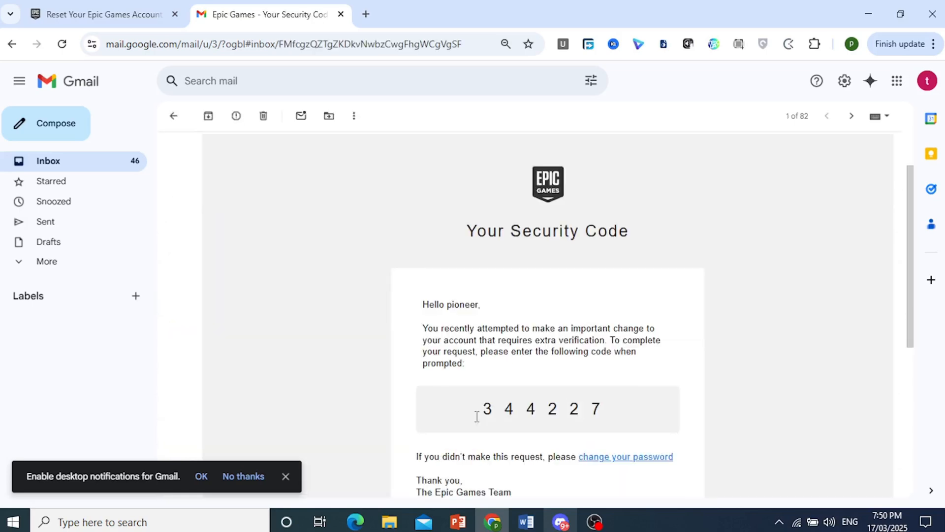
left_click_drag(482, 409, 609, 408)
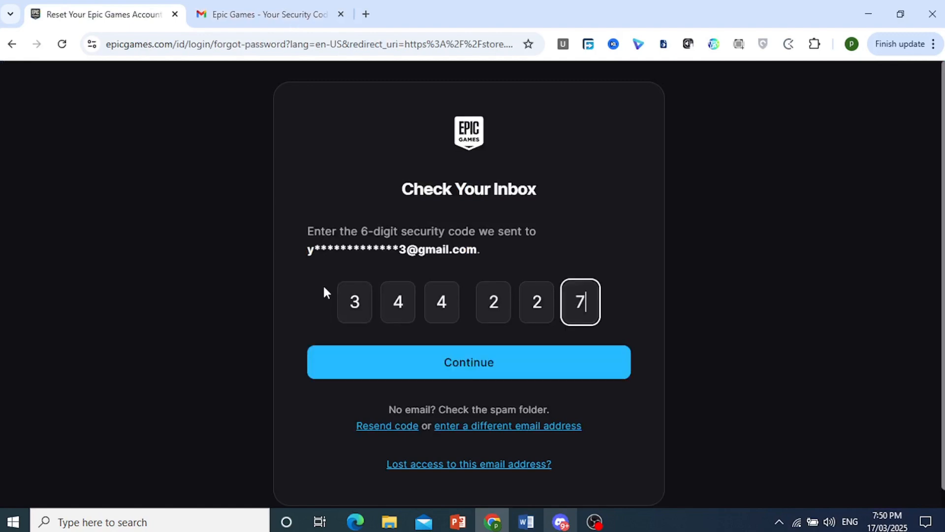
Step: Verify the pasted security code, create the new account password, and return to Sign In
left_click(468, 362)
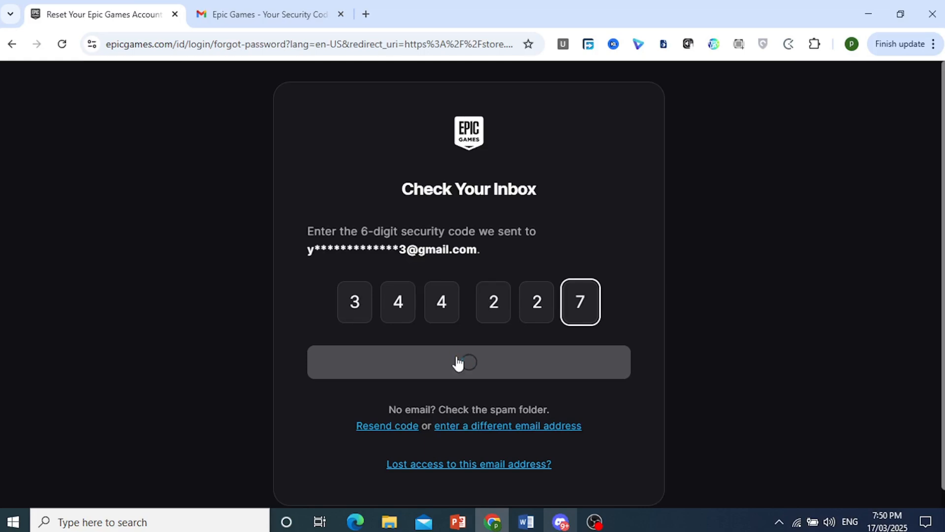
left_click(469, 362)
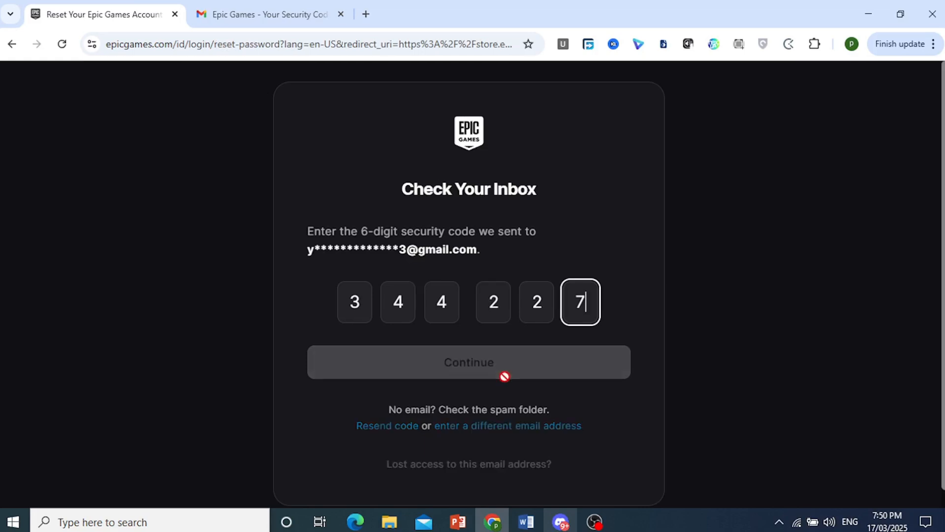
left_click(468, 361)
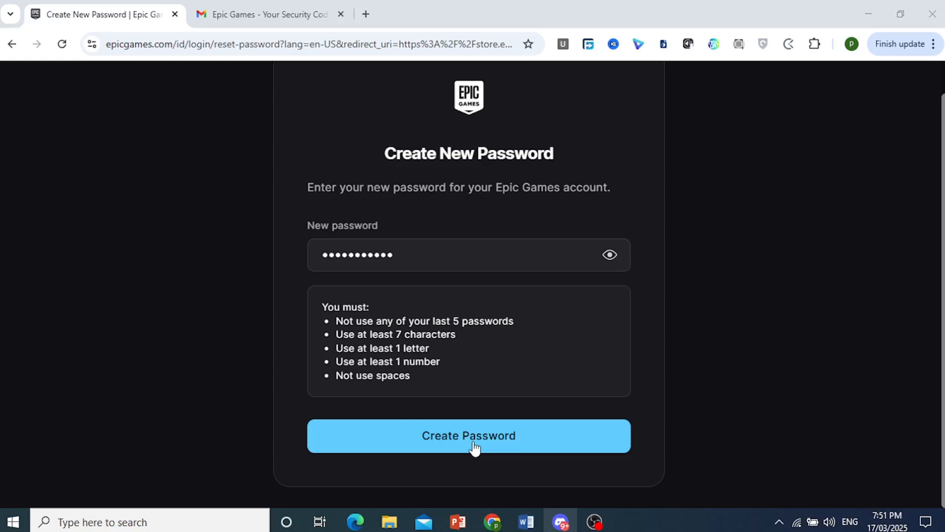
left_click(469, 435)
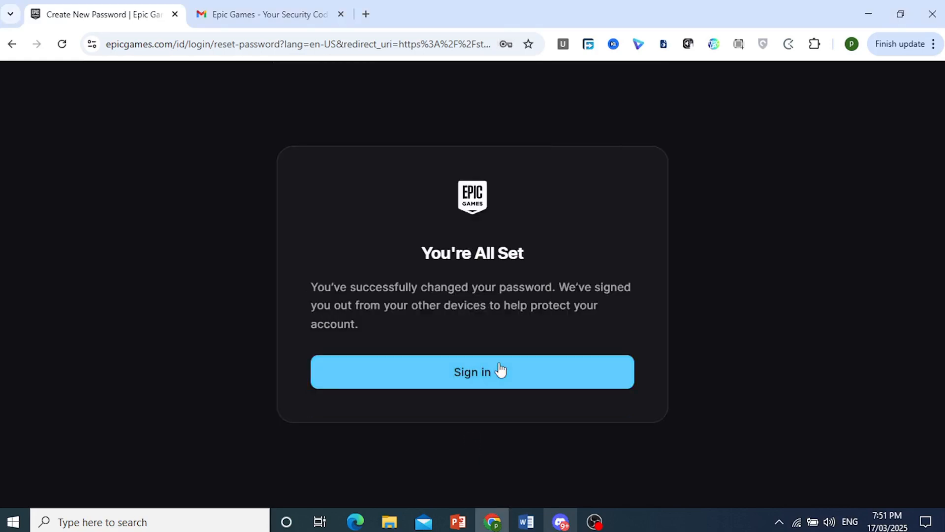
left_click(472, 371)
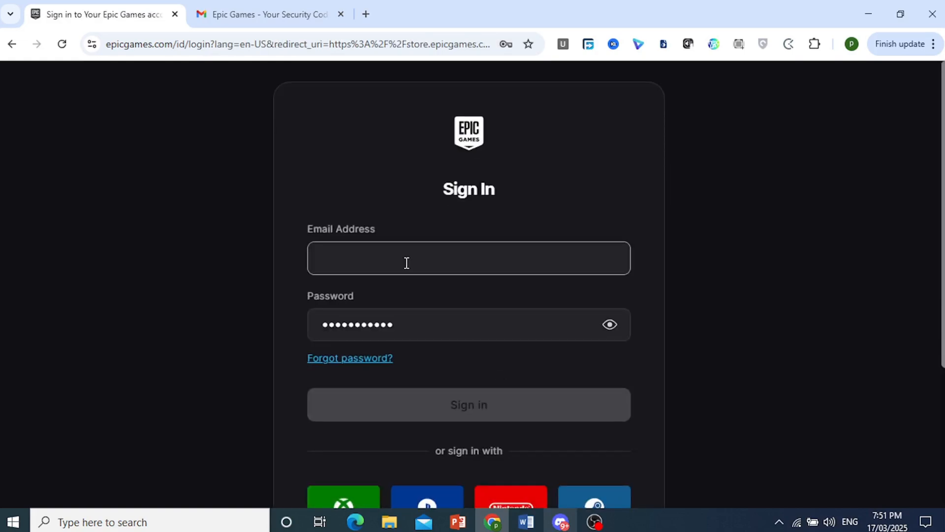
Step: Sign in with the autofilled Gmail address and new password to reach the store homepage
type("yt")
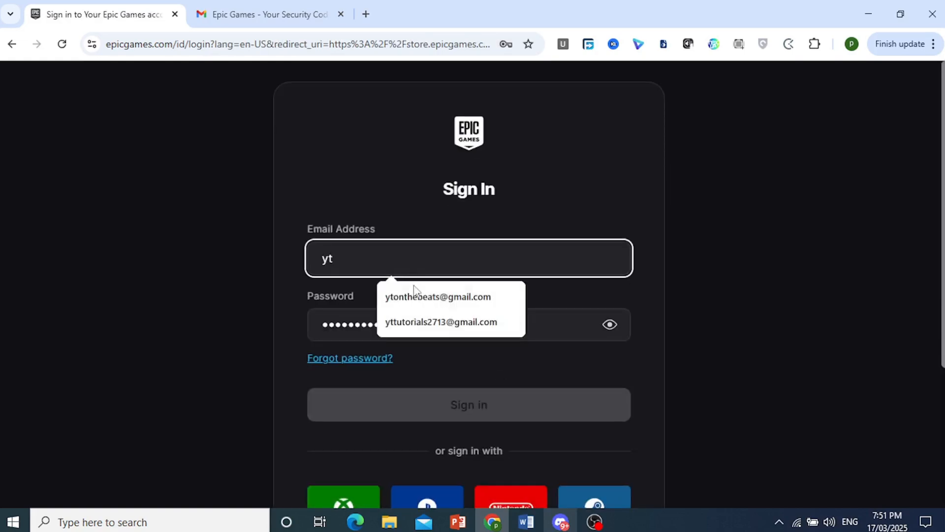
left_click(441, 321)
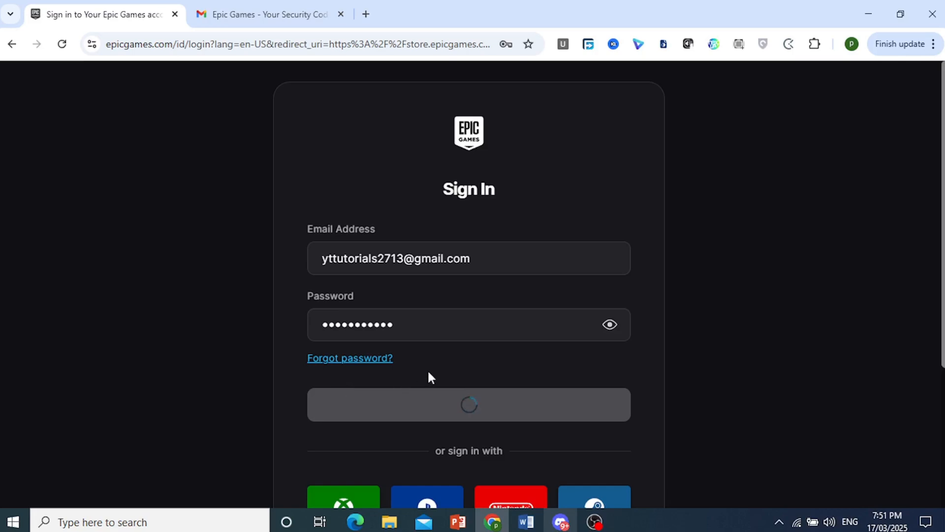
left_click(469, 403)
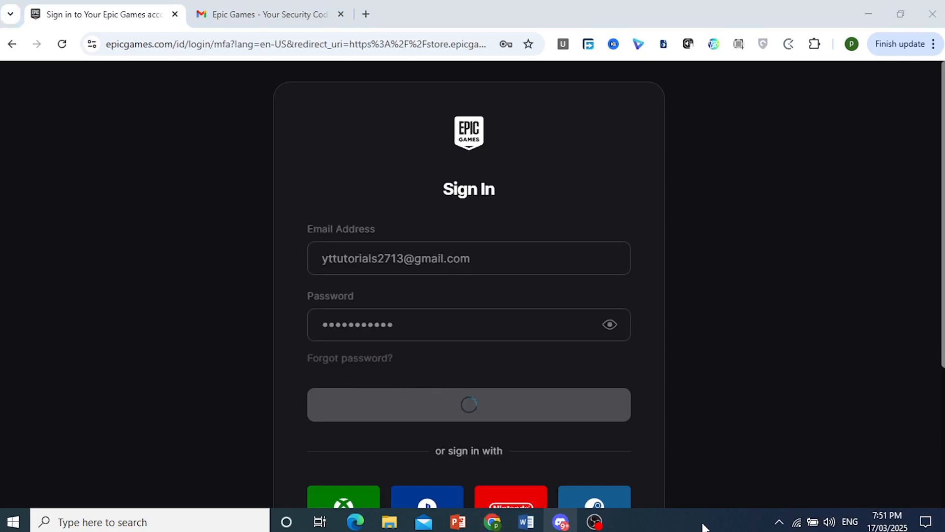
left_click(468, 404)
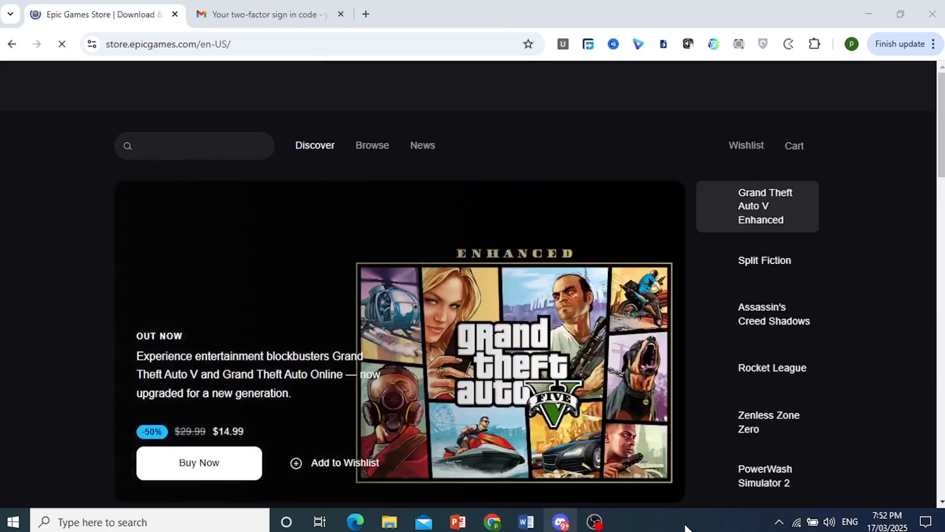